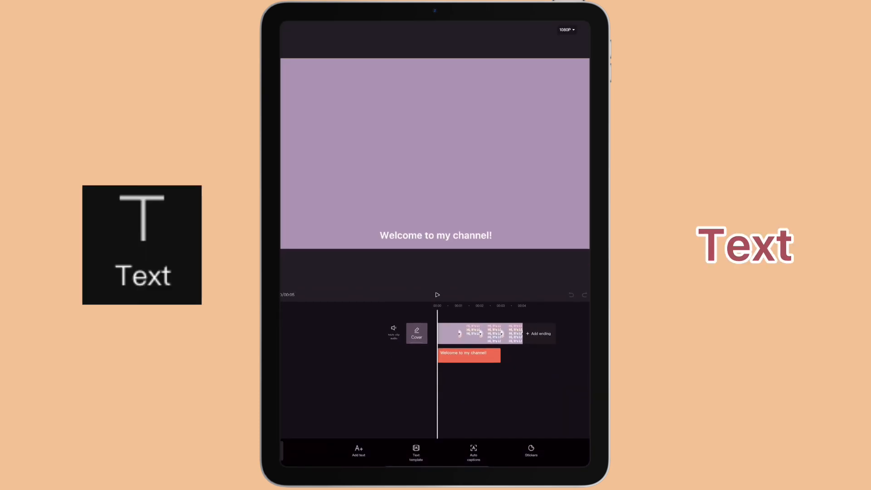
- View the text-to-speech voices for the 'Welcome to my channel!' clip, finding only Japanese options
left_click(468, 354)
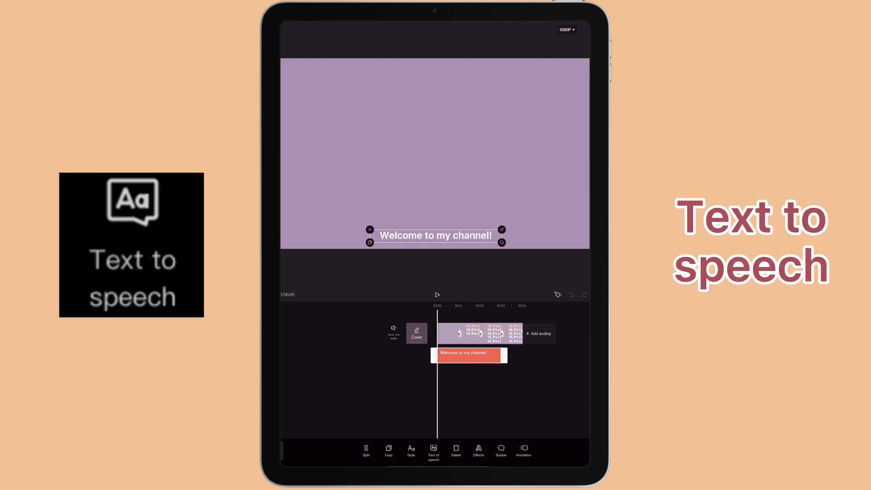
left_click(434, 452)
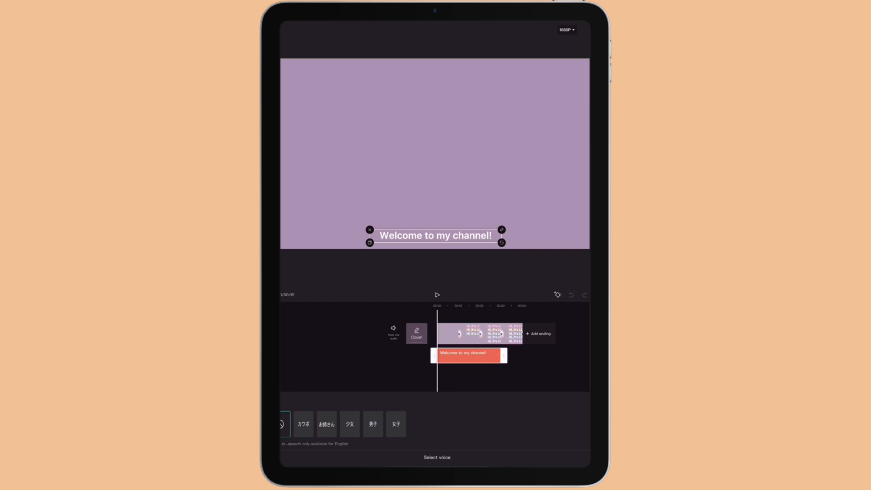
left_click(304, 424)
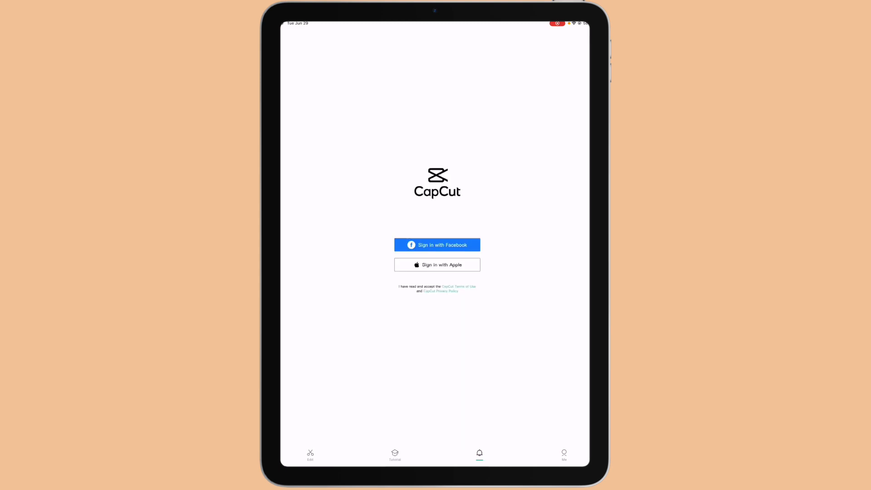
- Leave CapCut and return to the iPad home screen
left_click(563, 454)
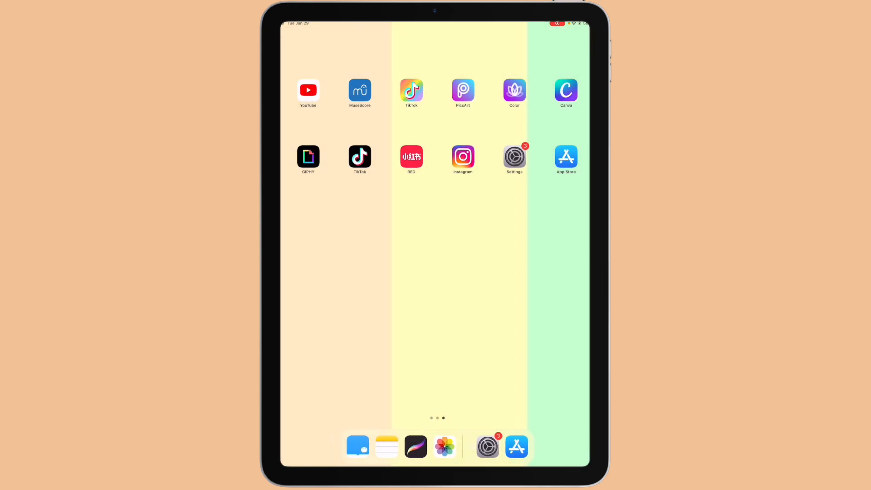
- In Settings > General > Language & Region, search 'Uni' to switch the region to United States
left_click(515, 157)
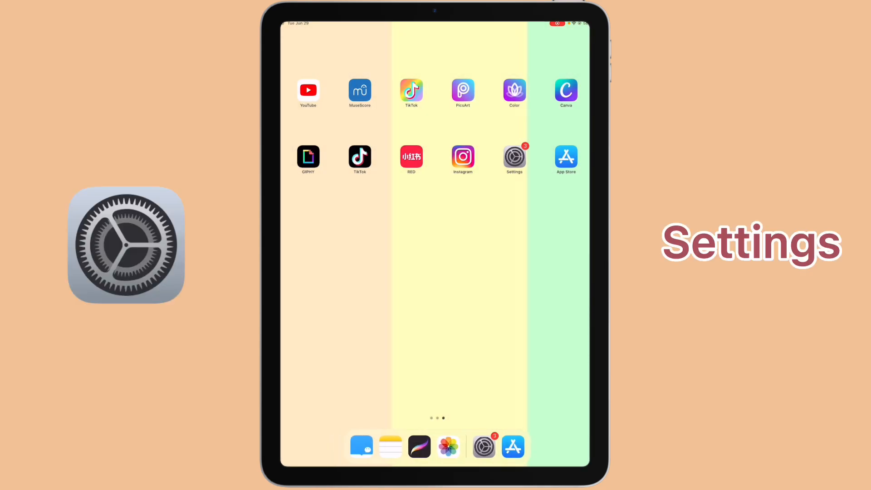
left_click(514, 156)
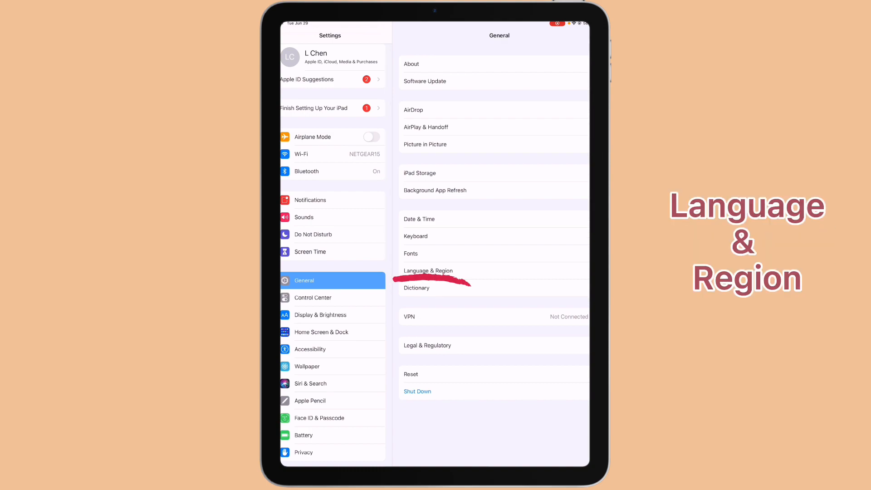
left_click(428, 270)
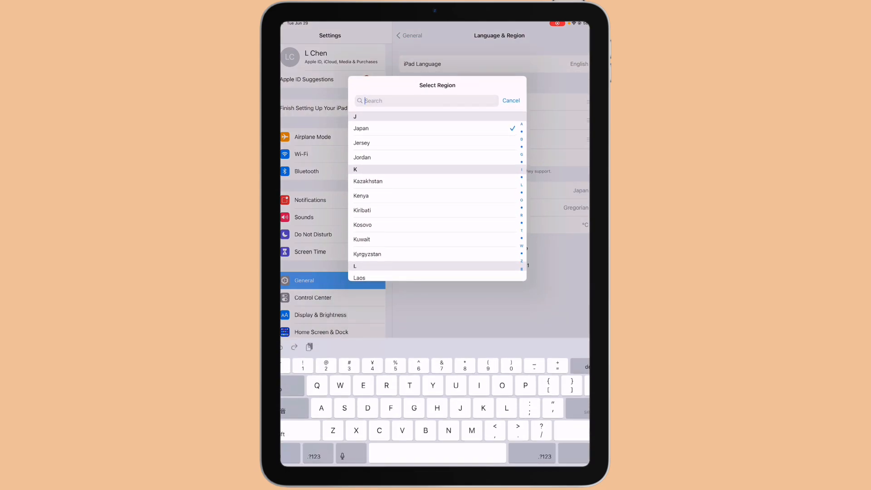
type("Uni")
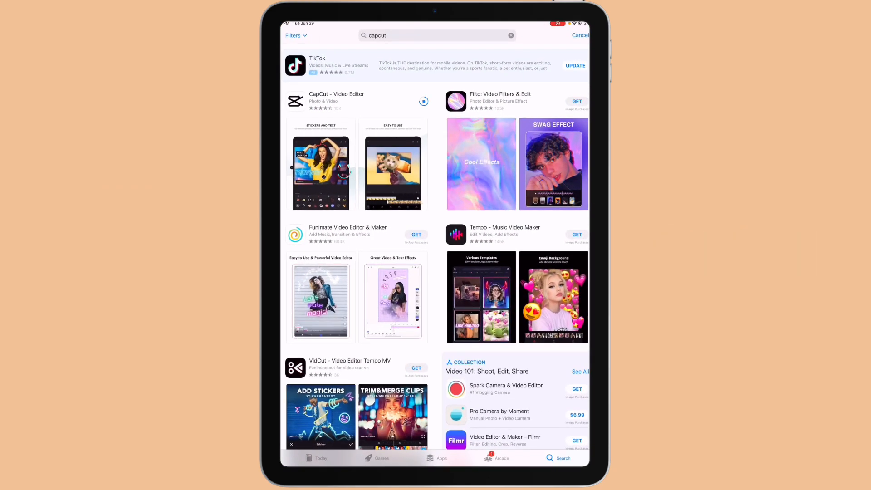
- Launch the reinstalled CapCut and accept its Terms of Service
left_click(424, 101)
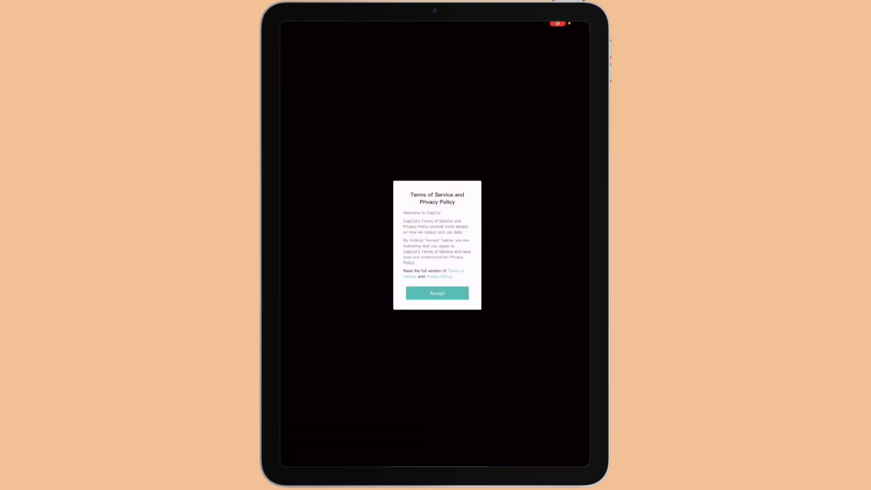
left_click(437, 293)
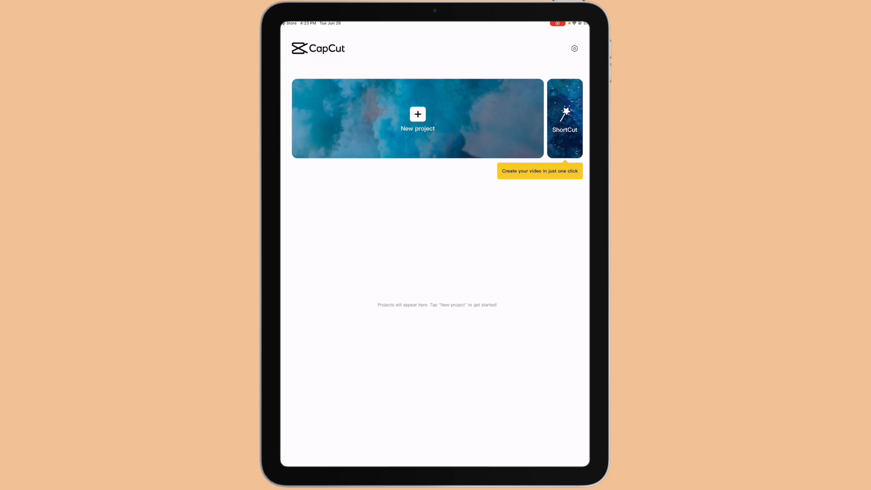
- Start a new project, granting photo access and answering the notification prompt
left_click(418, 117)
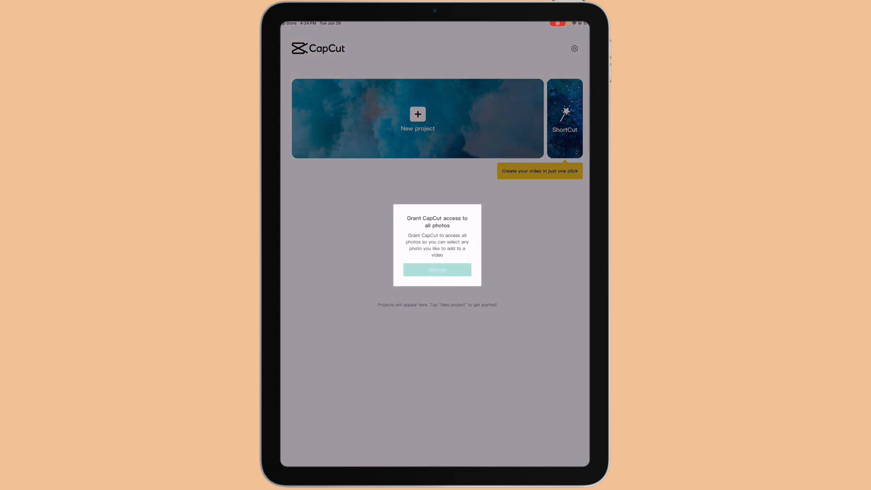
left_click(437, 270)
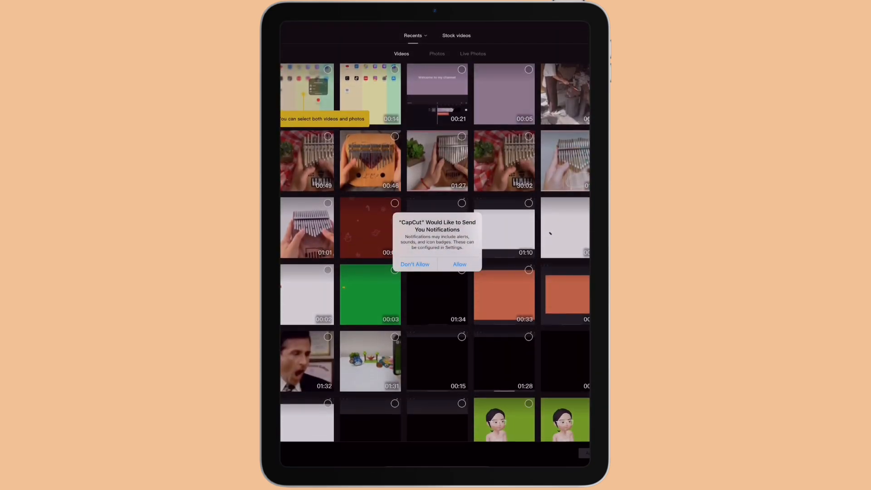
left_click(415, 264)
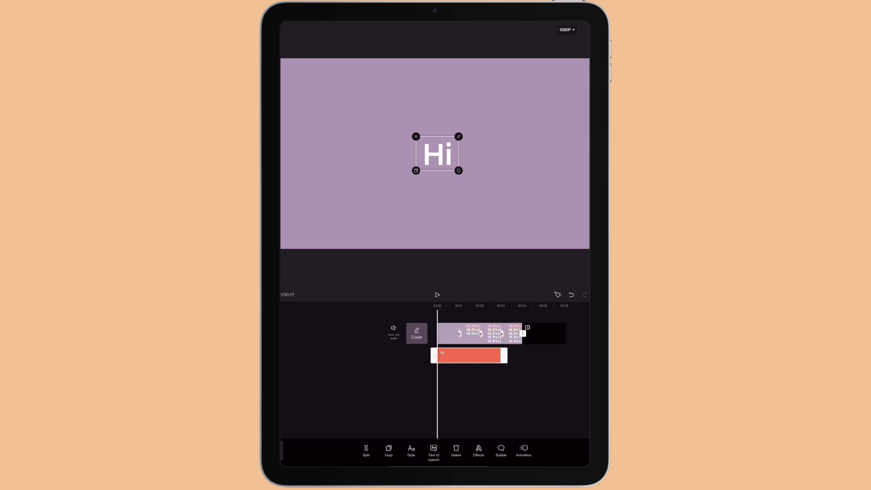
- Choose the American male voice from the now-English text-to-speech list for 'Hi'
left_click(434, 451)
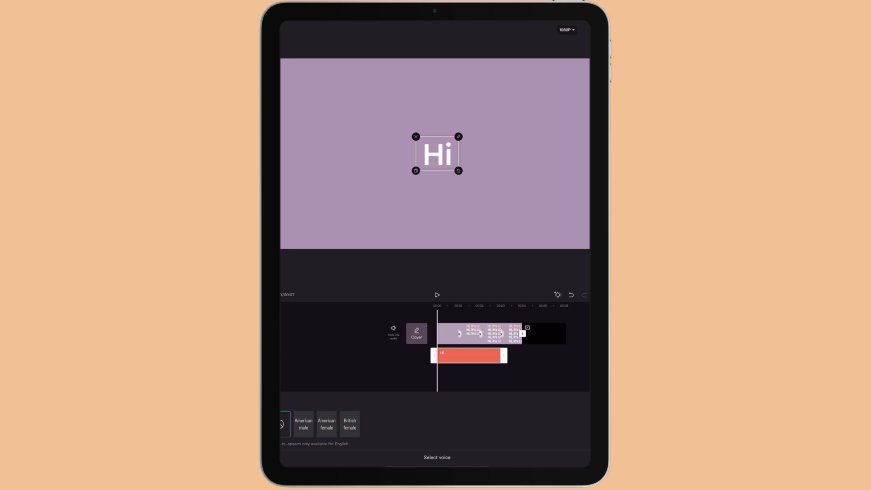
left_click(303, 423)
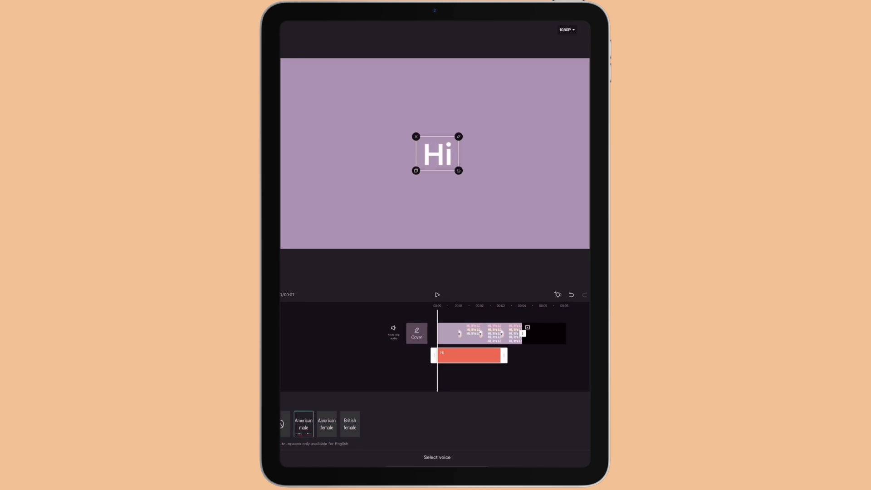